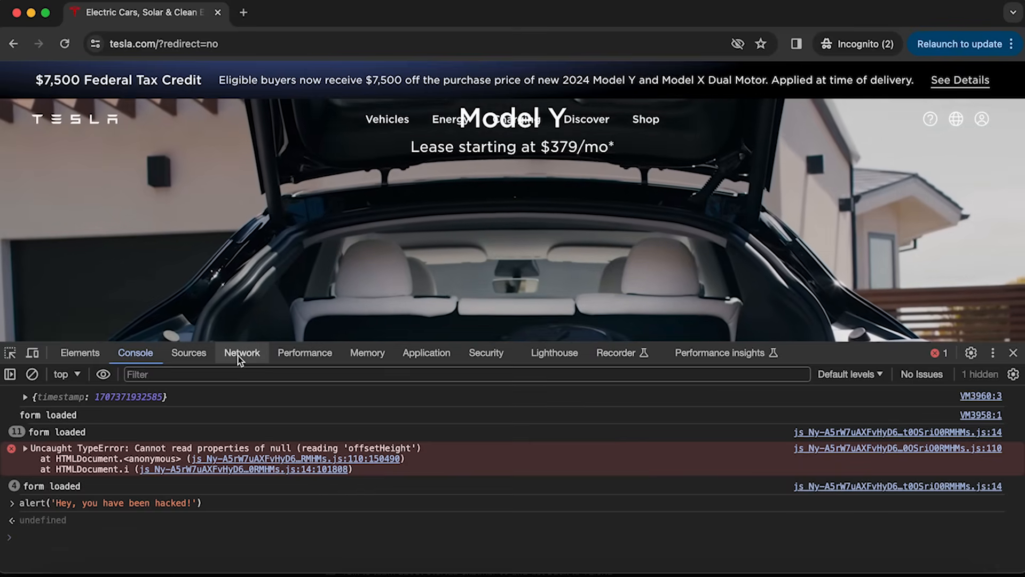
# Step: Record Fetch/XHR requests in the Network panel while the Tesla Shop page loads its bestsellers carousel
pyautogui.click(241, 353)
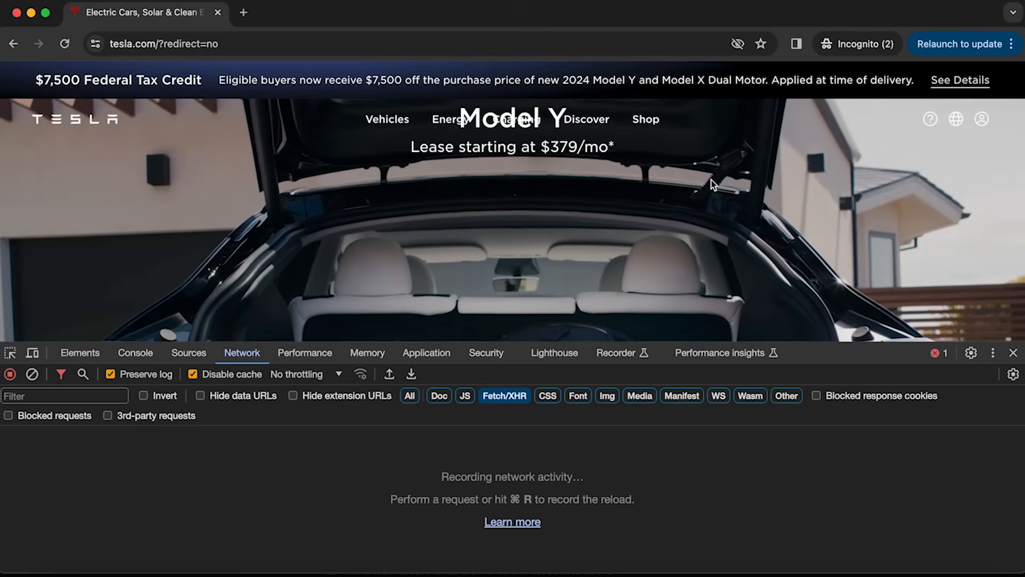
pyautogui.click(646, 119)
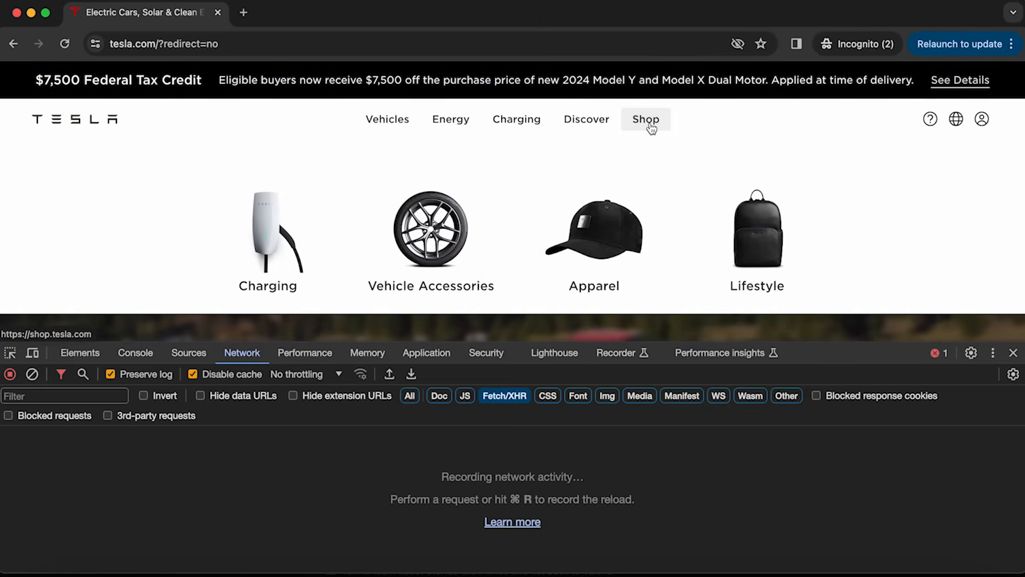
pyautogui.click(645, 119)
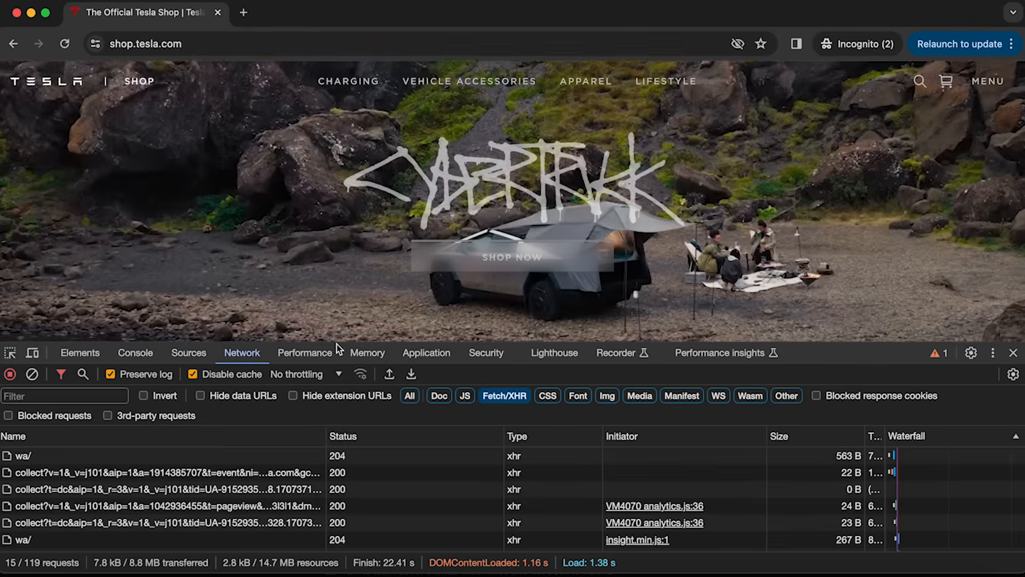
pyautogui.scroll(-3)
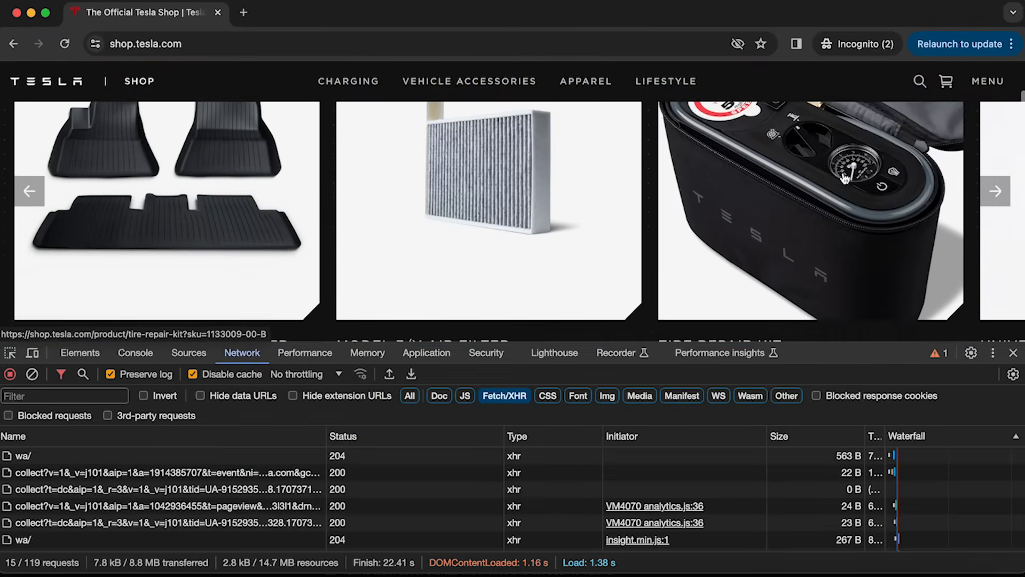
pyautogui.scroll(-3)
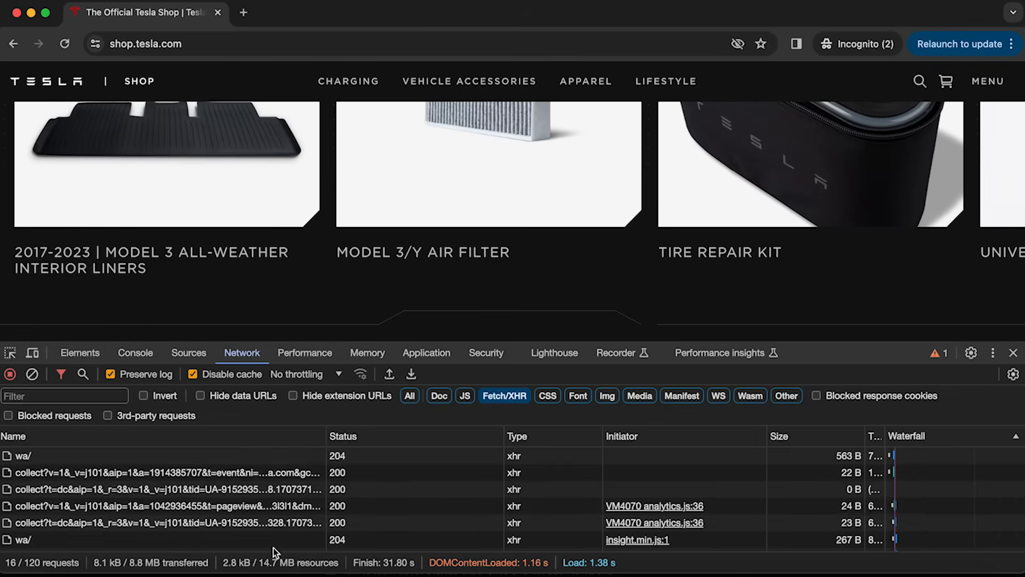
# Step: Inspect the v1?uid=0&state=CA request's headers, highlighting the GET method and 200 OK status
pyautogui.click(131, 472)
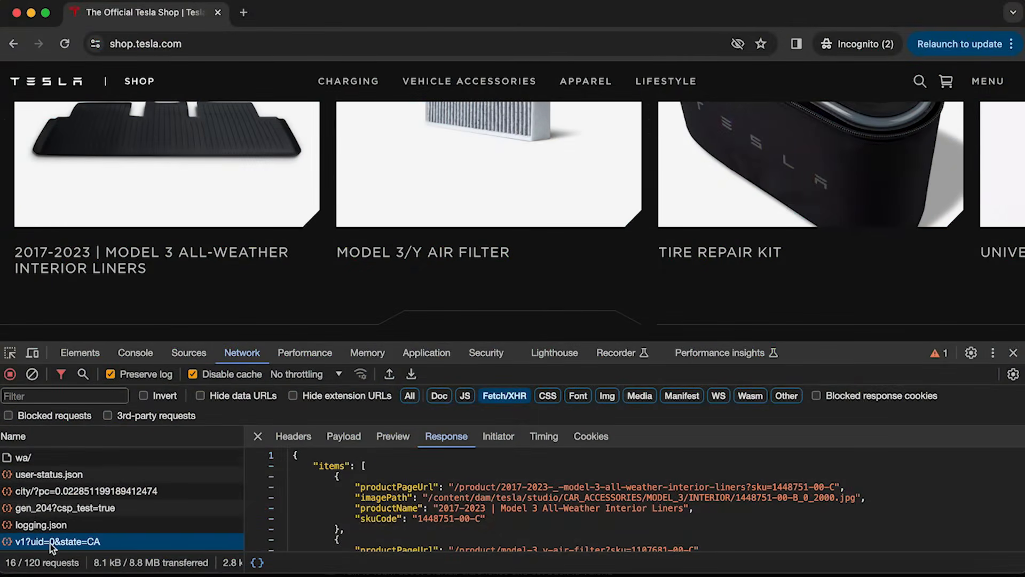
pyautogui.click(293, 436)
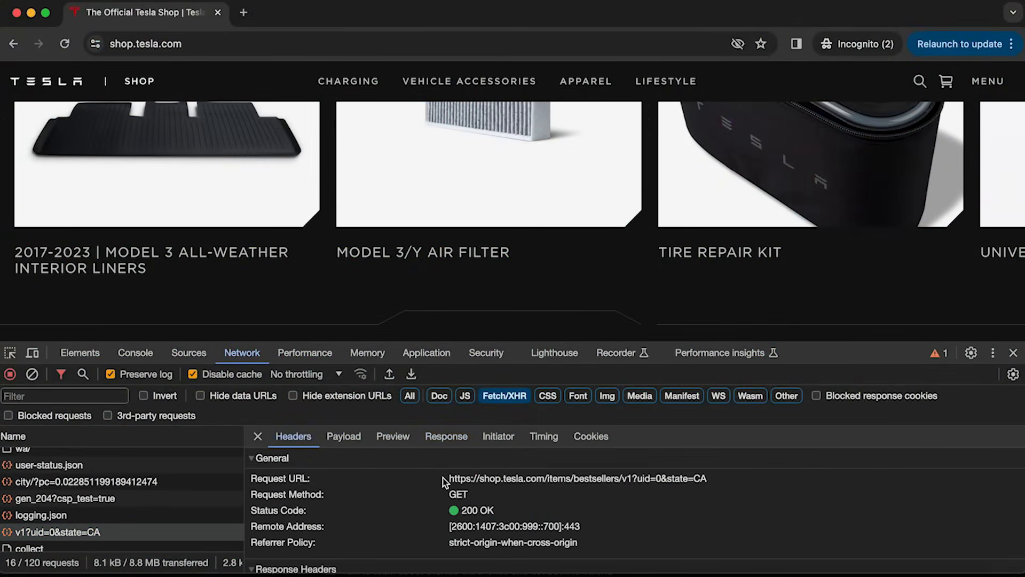
pyautogui.moveTo(449, 478); pyautogui.dragTo(498, 478)
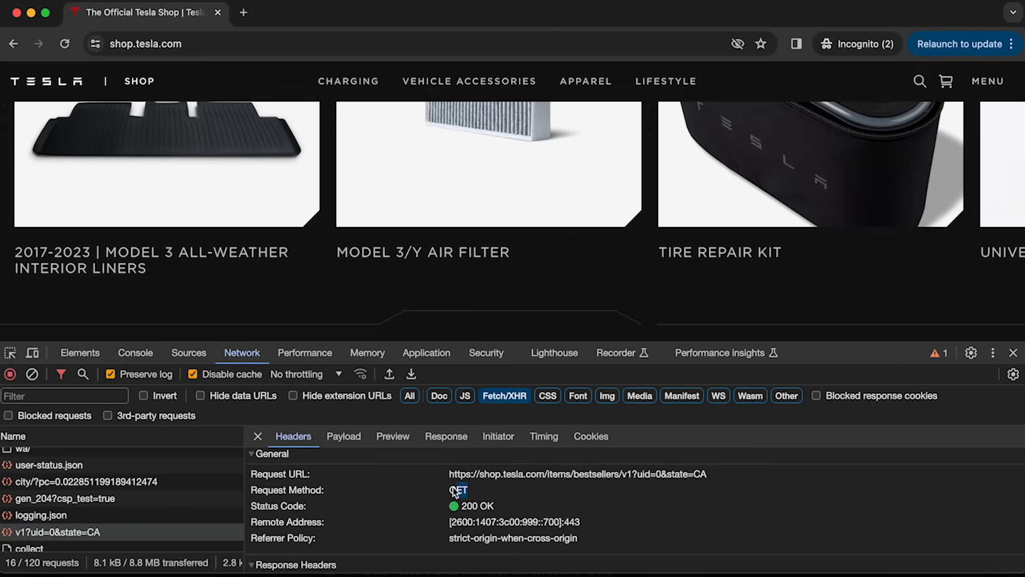
pyautogui.doubleClick(458, 489)
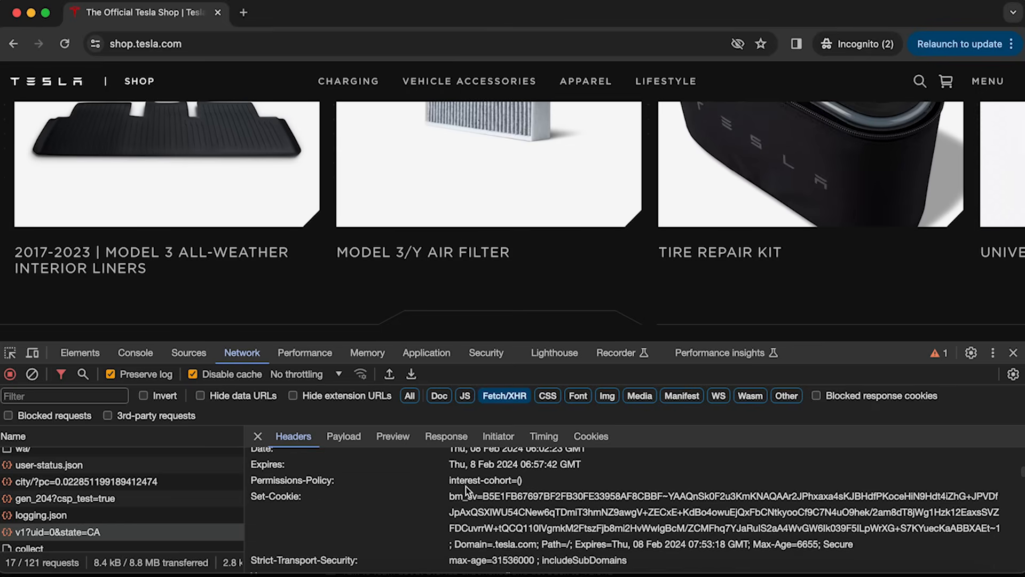
pyautogui.scroll(-3)
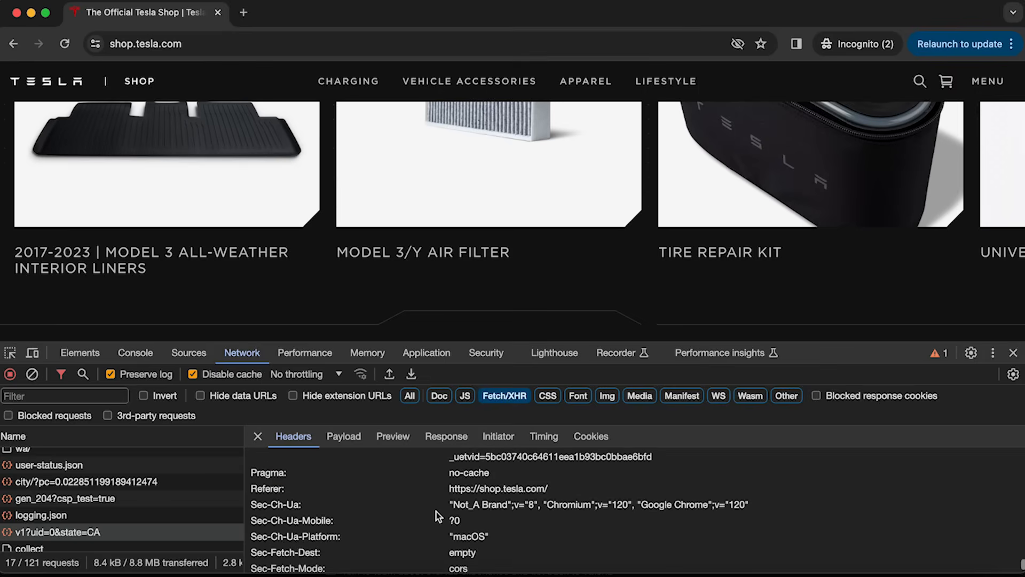
pyautogui.click(293, 437)
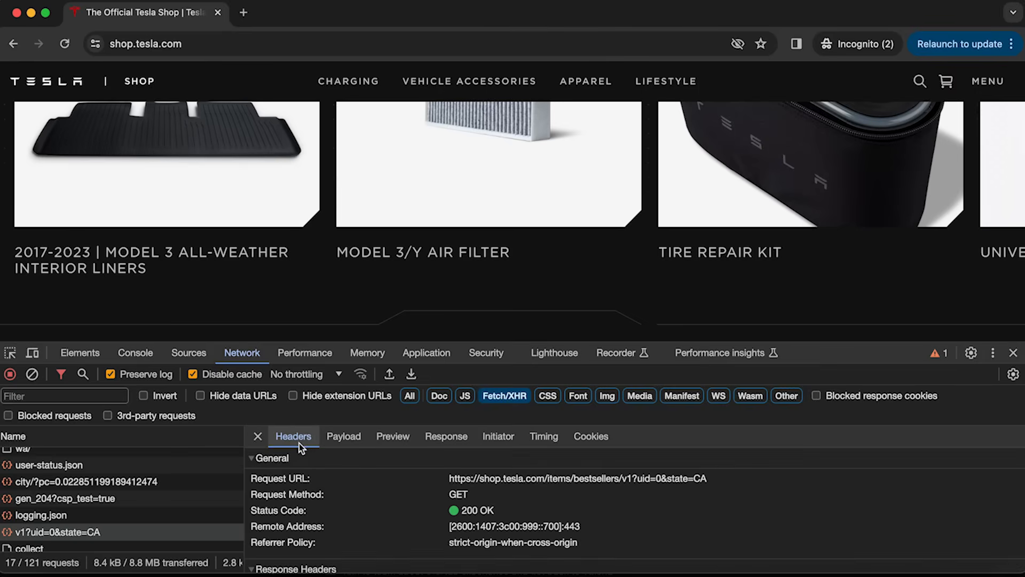
# Step: Review the payload query parameters uid=0 and state=CA, then show the parsed response preview
pyautogui.click(343, 437)
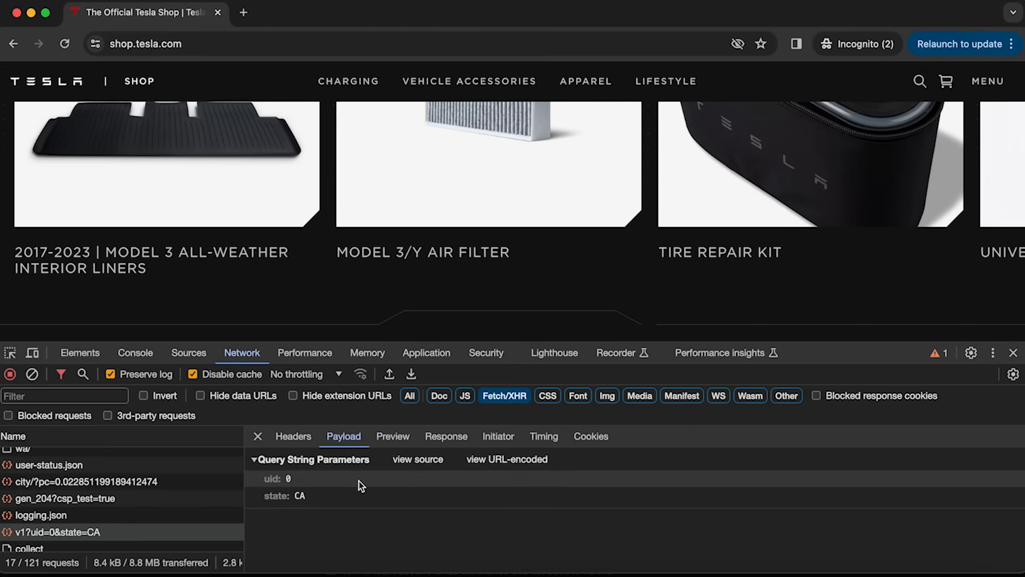
pyautogui.click(293, 436)
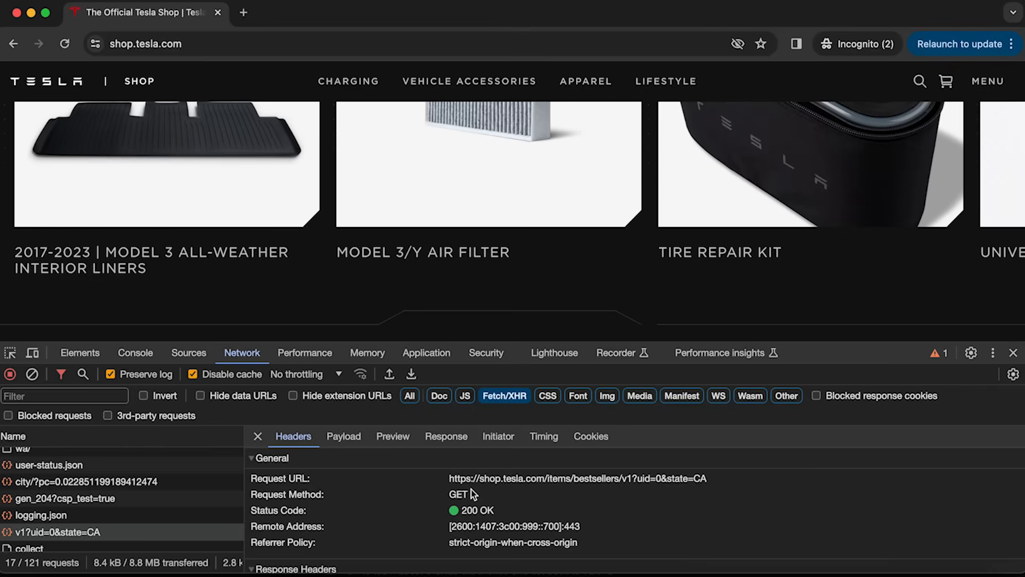
pyautogui.moveTo(406, 474)
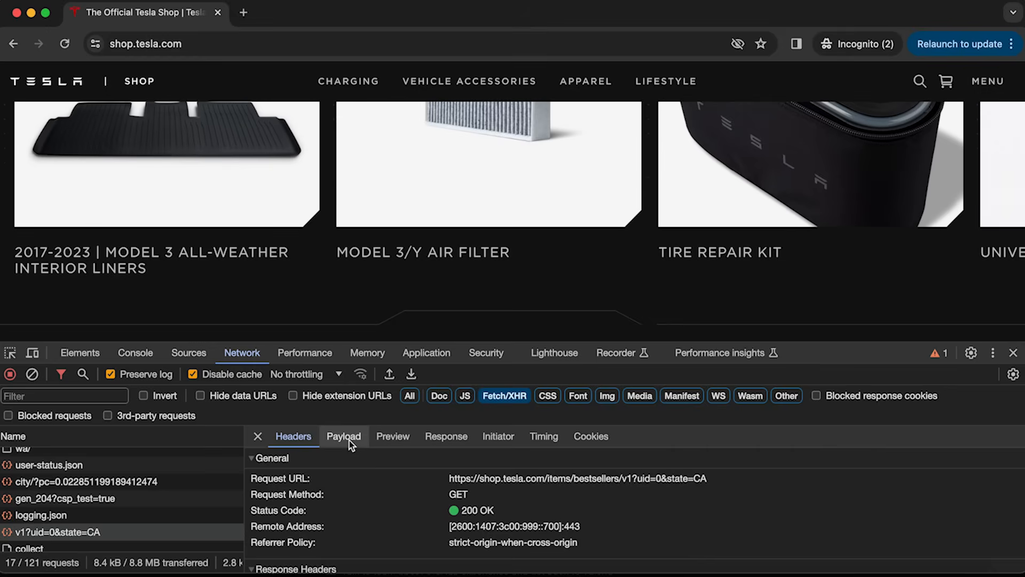
pyautogui.click(344, 436)
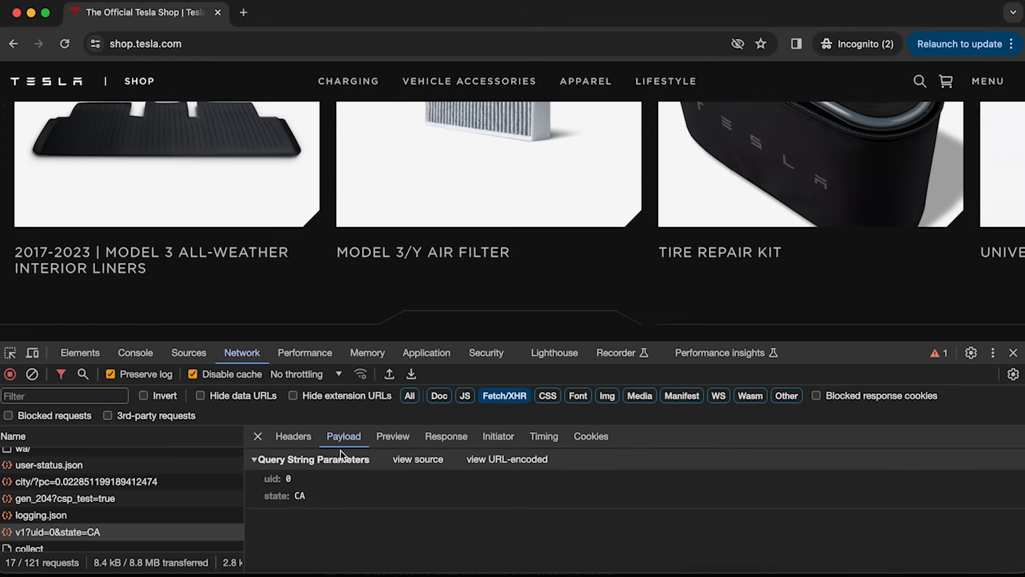
pyautogui.moveTo(352, 475)
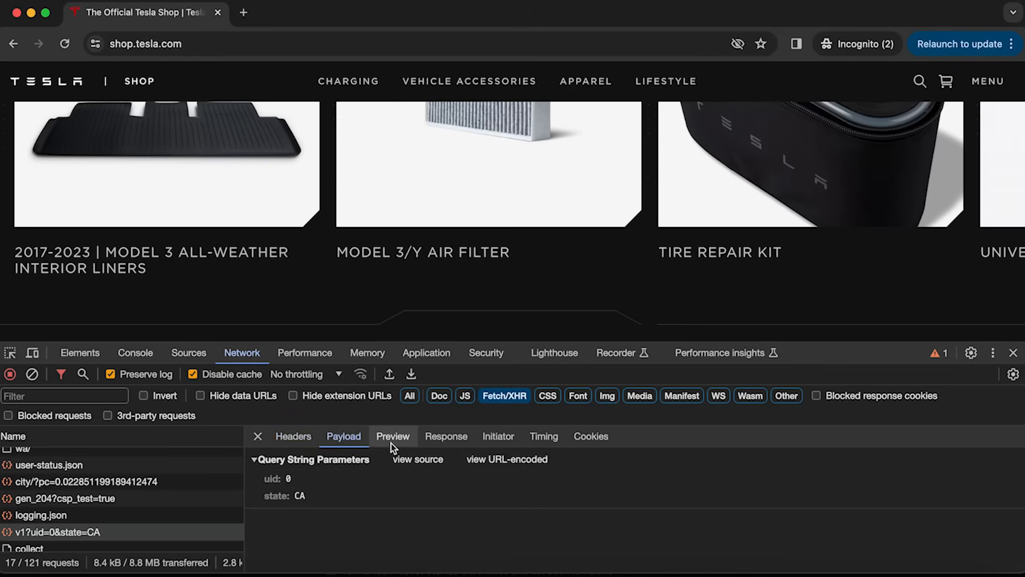
pyautogui.click(392, 436)
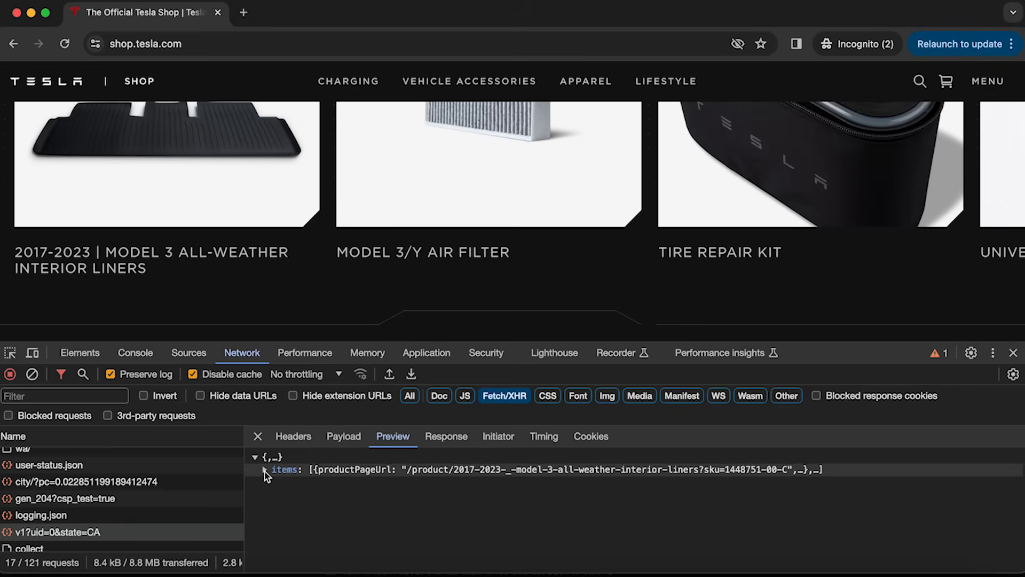
# Step: Expand the items array and its first two products (including the air filter) in the preview tree
pyautogui.click(265, 469)
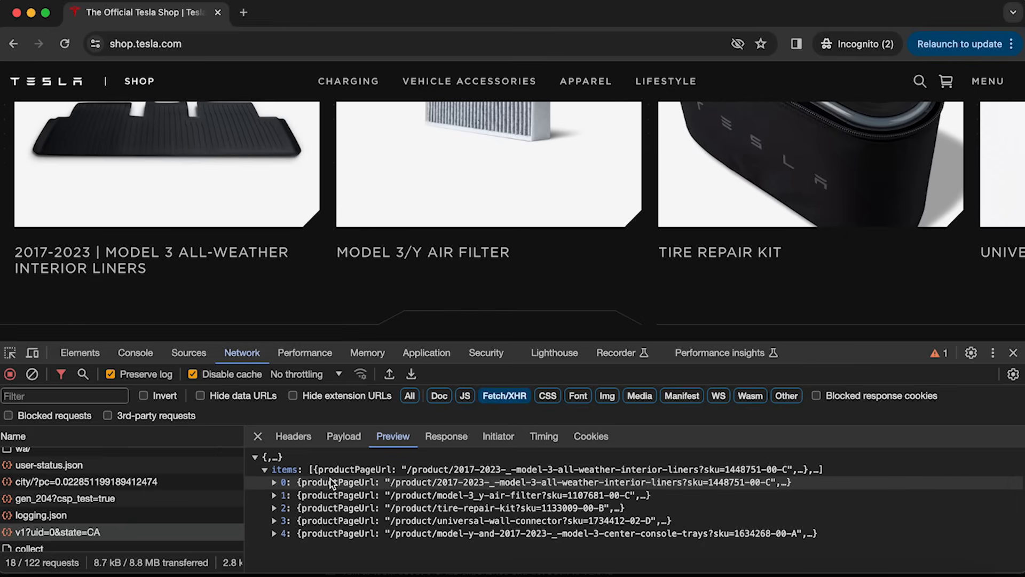
pyautogui.click(275, 482)
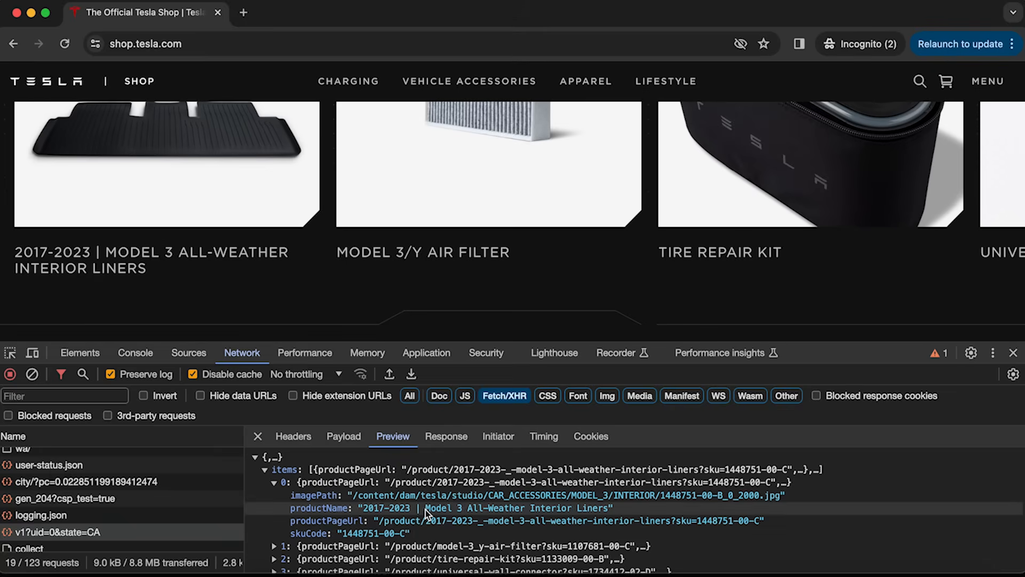
pyautogui.moveTo(558, 513)
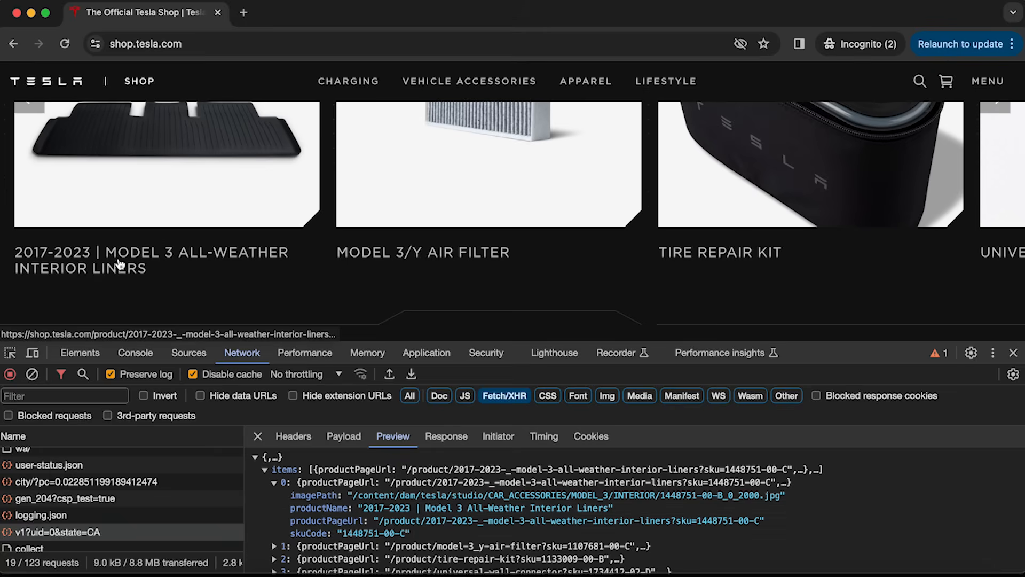
pyautogui.moveTo(317, 455)
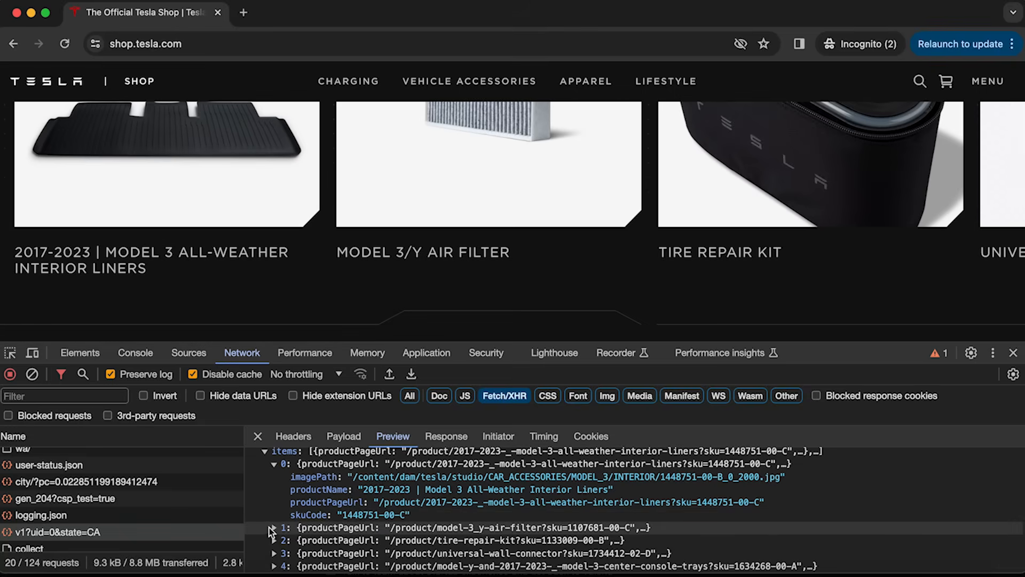
pyautogui.click(275, 530)
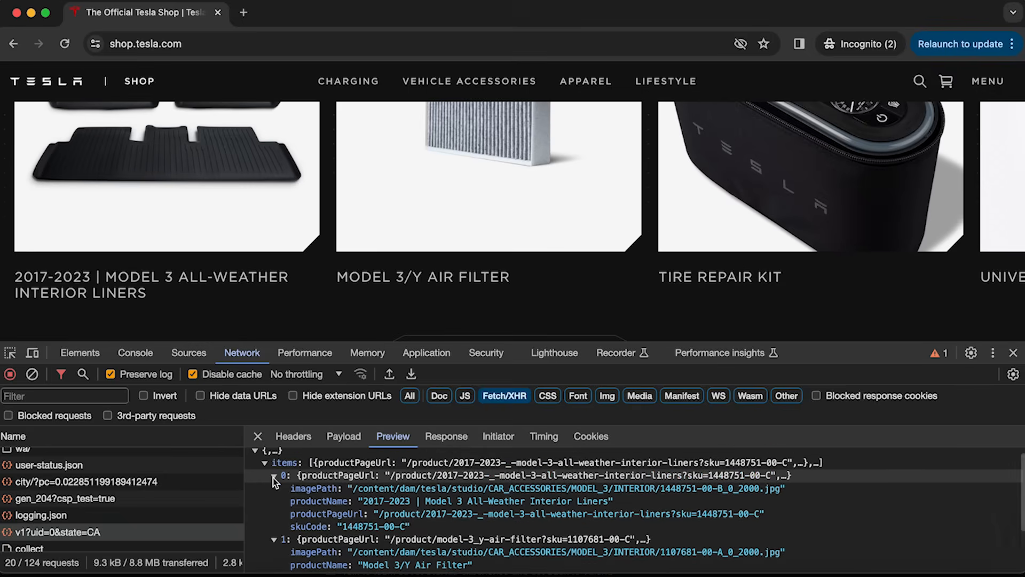
pyautogui.click(274, 482)
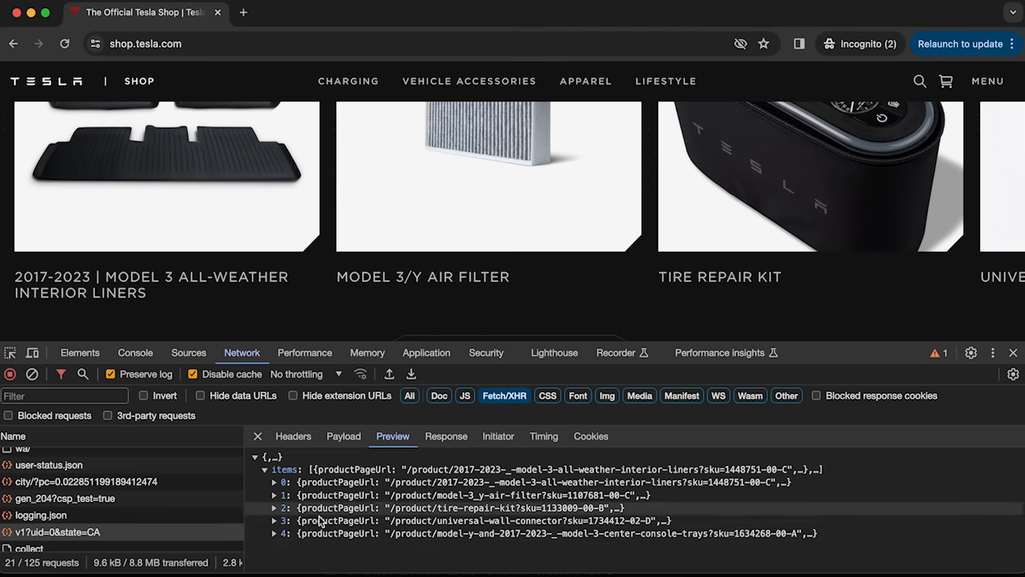
pyautogui.moveTo(419, 508)
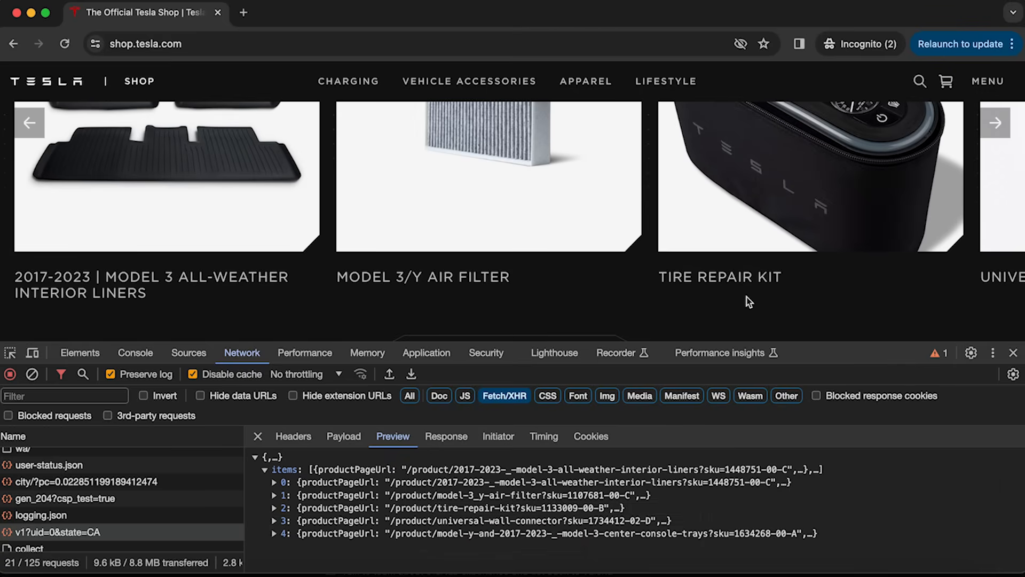
pyautogui.moveTo(663, 203)
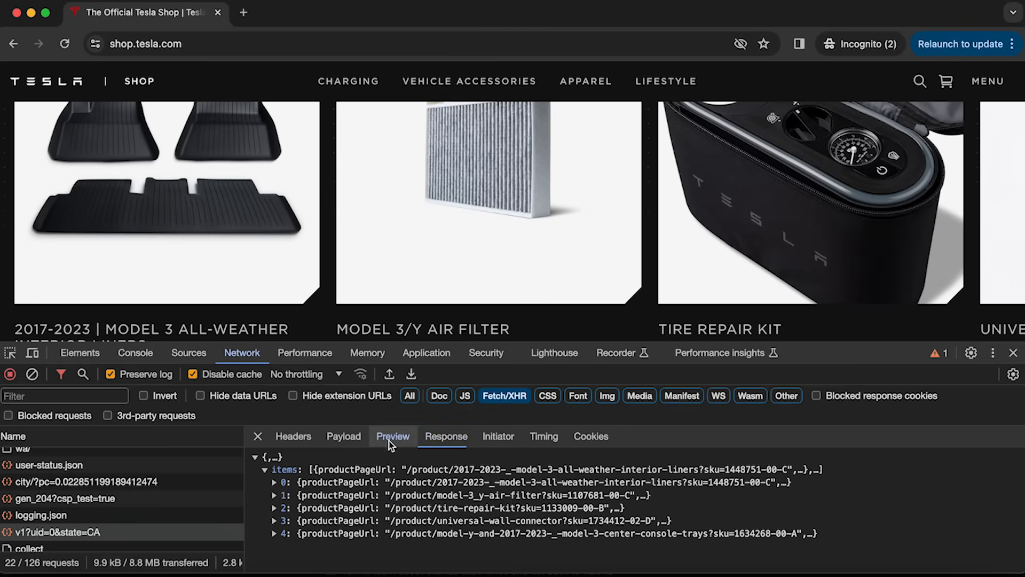
# Step: Compare the raw JSON response's productPageUrl, imagePath, productName and skuCode with the preview's first item
pyautogui.click(446, 437)
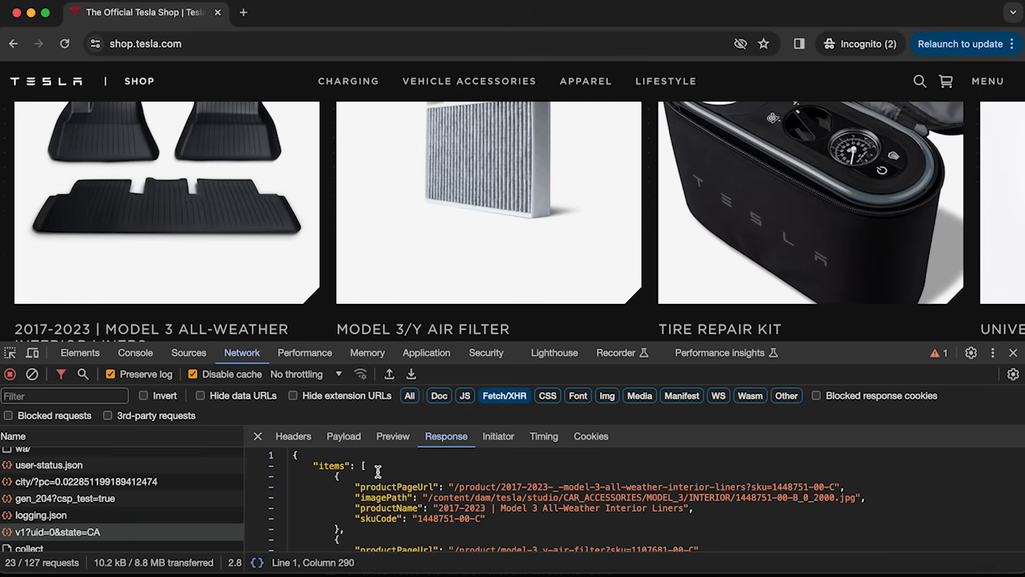
pyautogui.click(393, 437)
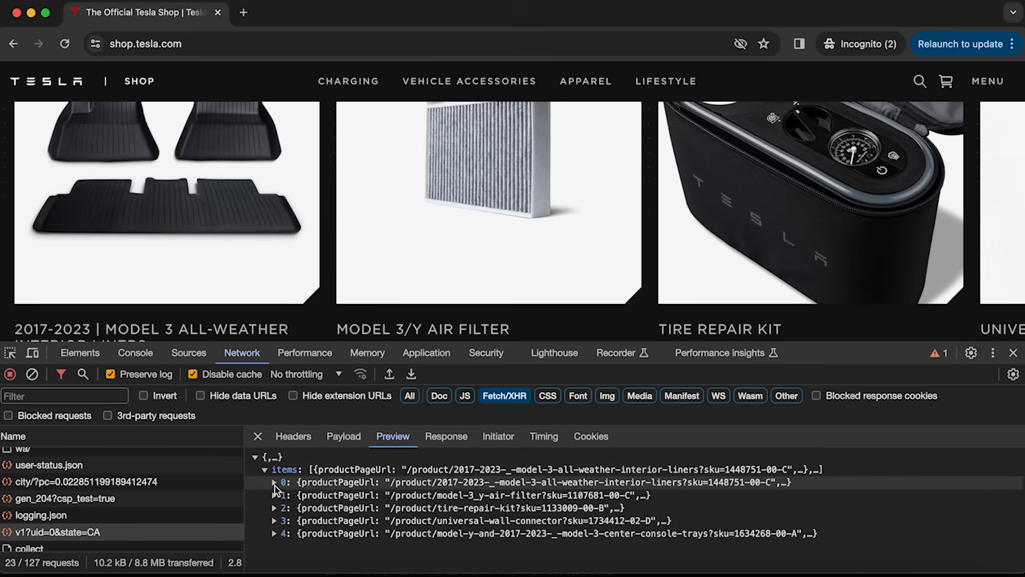
pyautogui.click(275, 482)
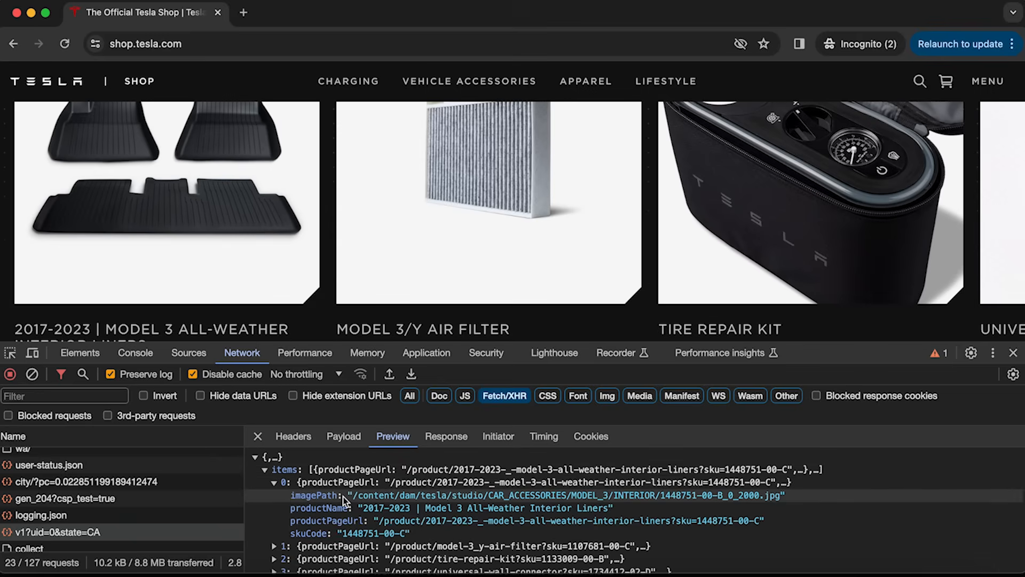
pyautogui.click(446, 436)
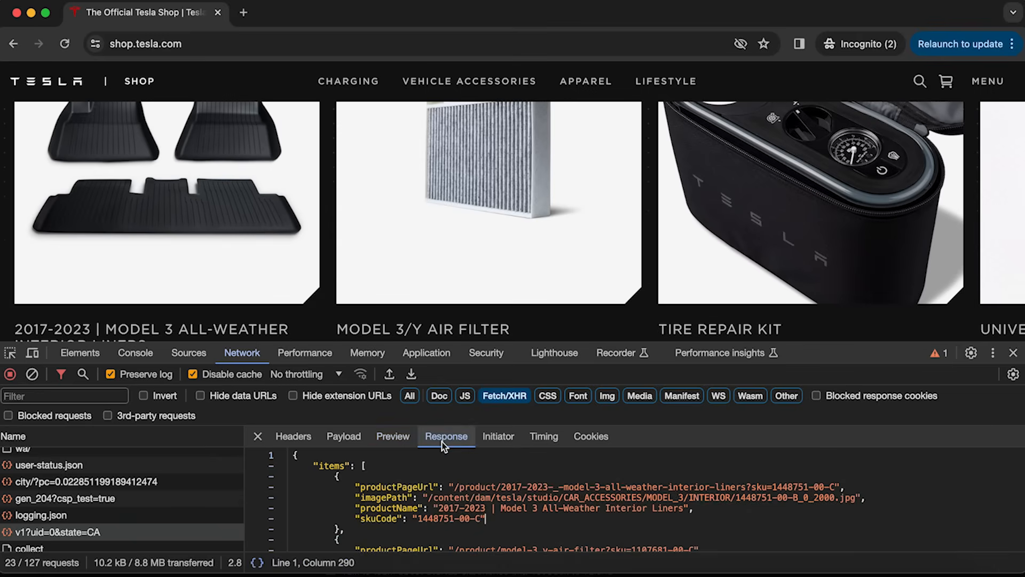
pyautogui.moveTo(498, 437)
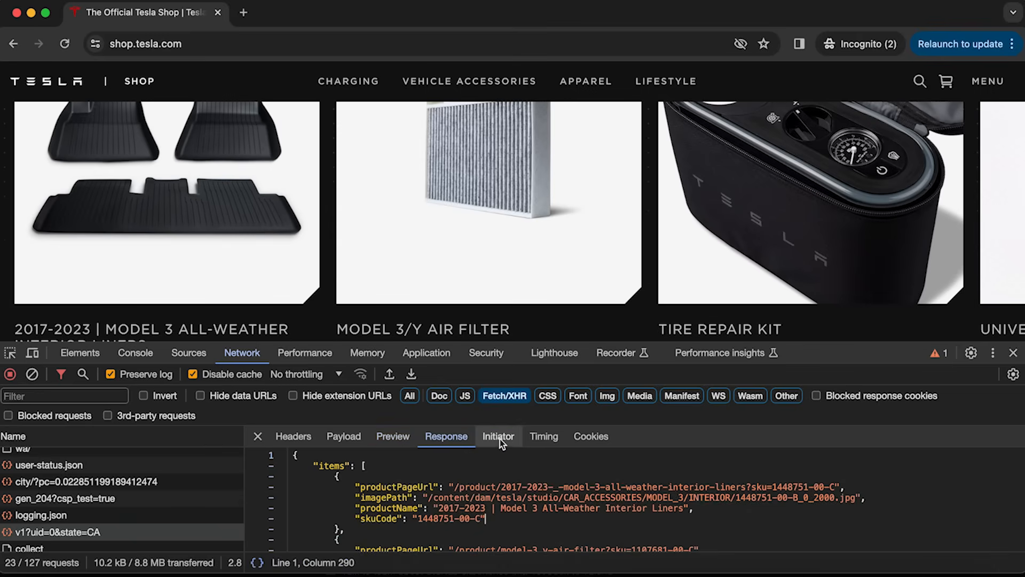
pyautogui.moveTo(606, 462)
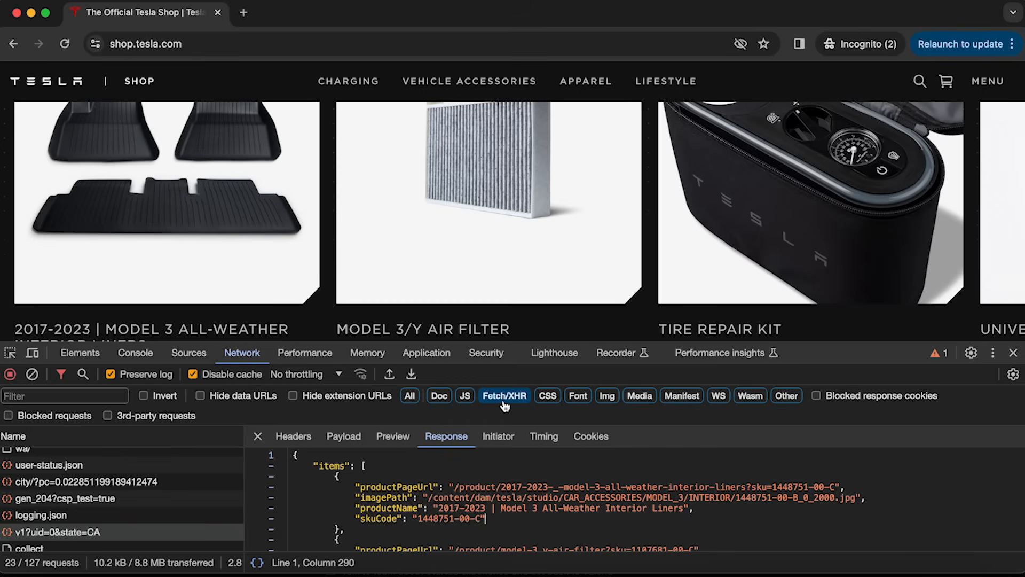
pyautogui.moveTo(505, 395)
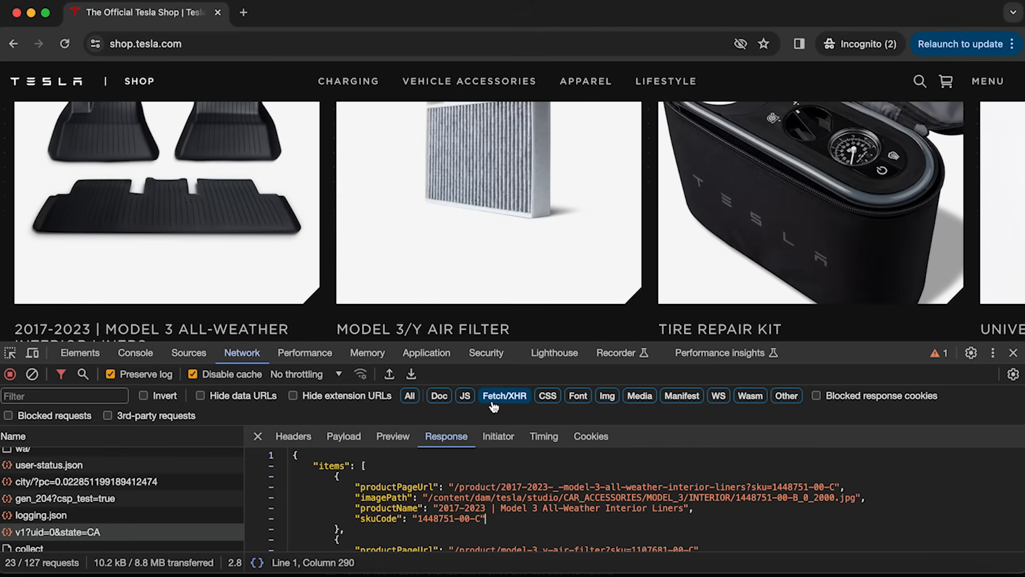
pyautogui.moveTo(498, 407)
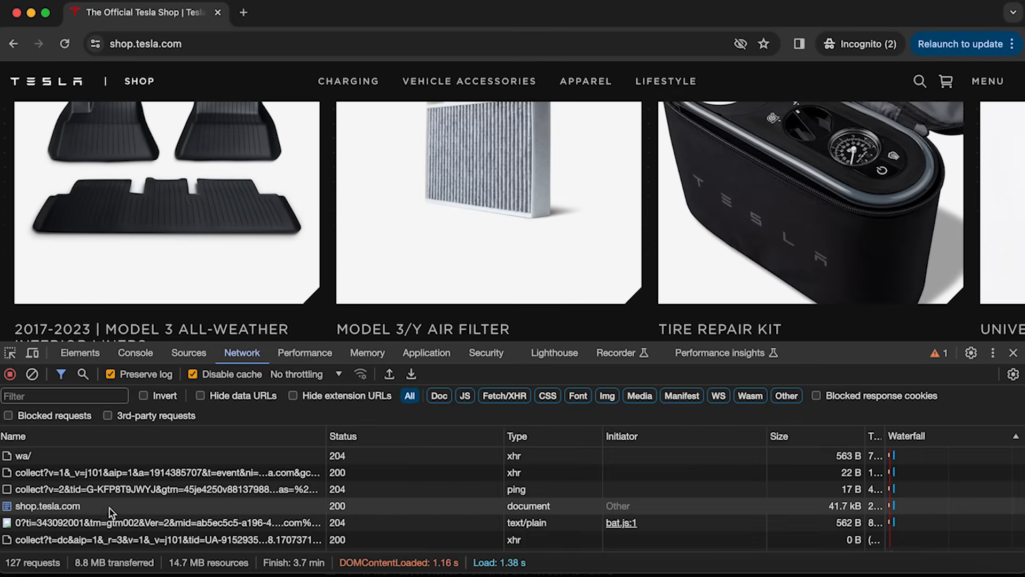
pyautogui.moveTo(500, 504)
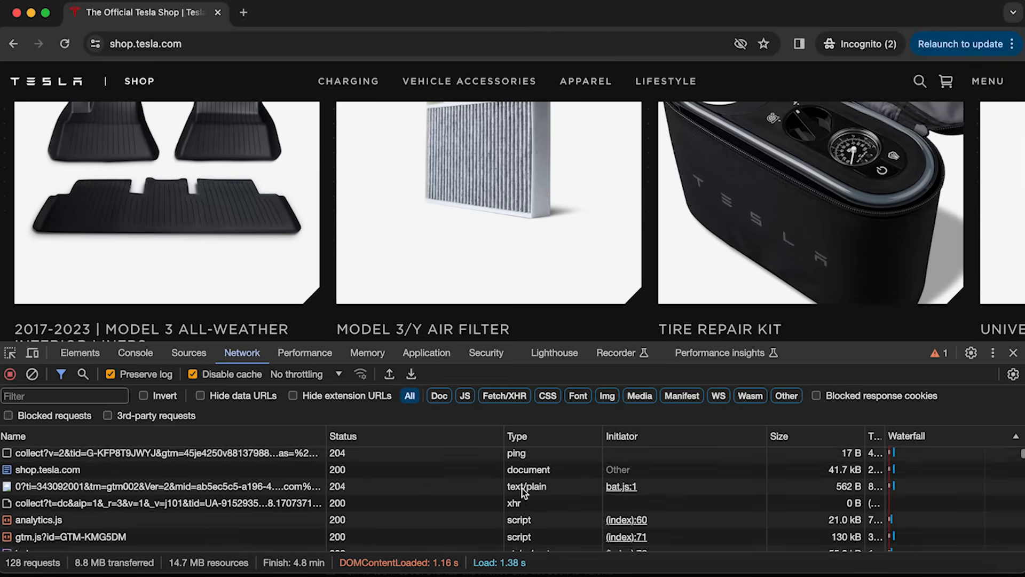
# Step: Filter the Network request list to Fetch/XHR only, leaving 24 of 128 requests
pyautogui.scroll(-3)
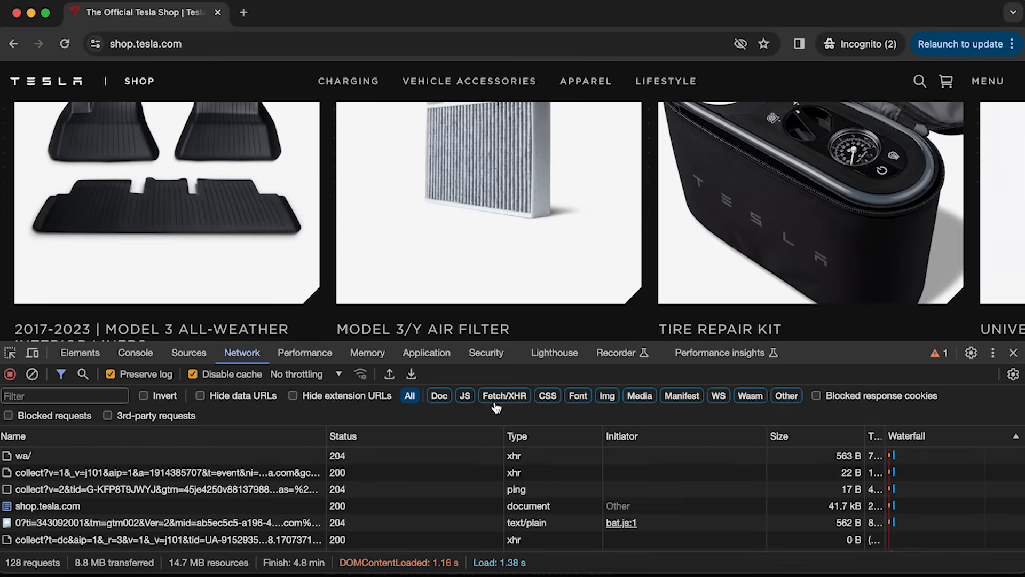
pyautogui.click(503, 395)
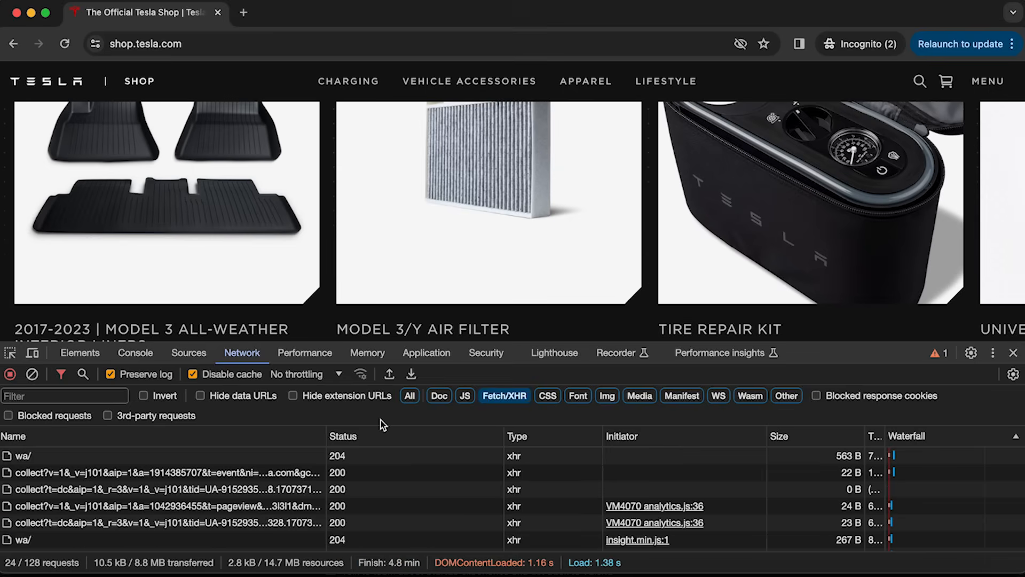
pyautogui.moveTo(382, 423)
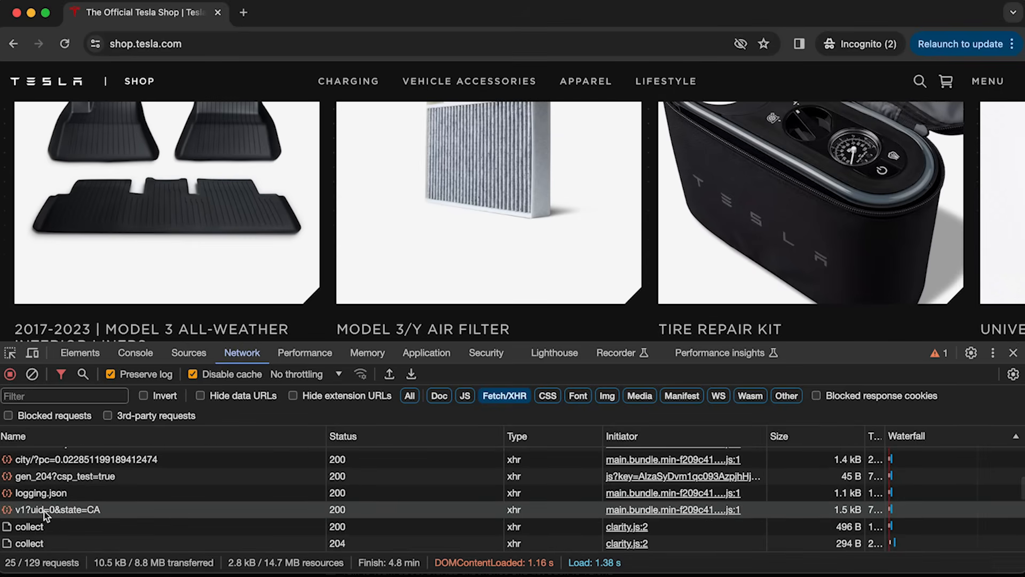
pyautogui.click(58, 509)
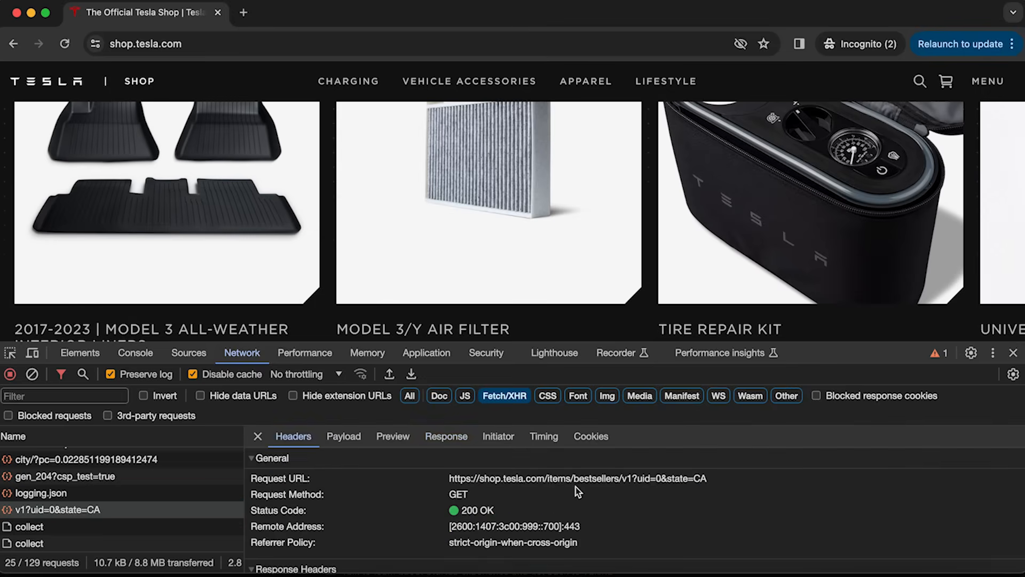
pyautogui.doubleClick(594, 478)
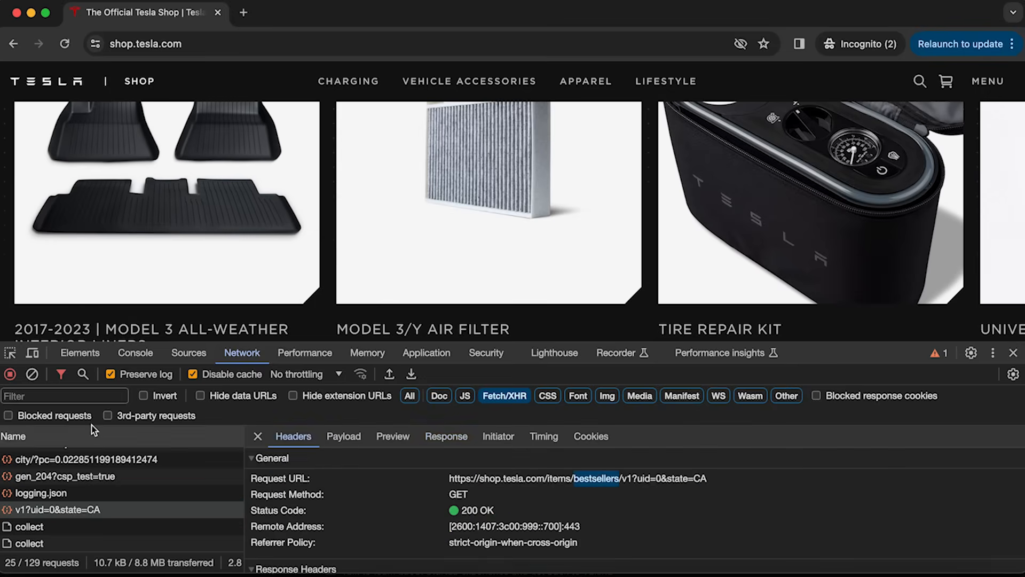
pyautogui.write('bestseller')
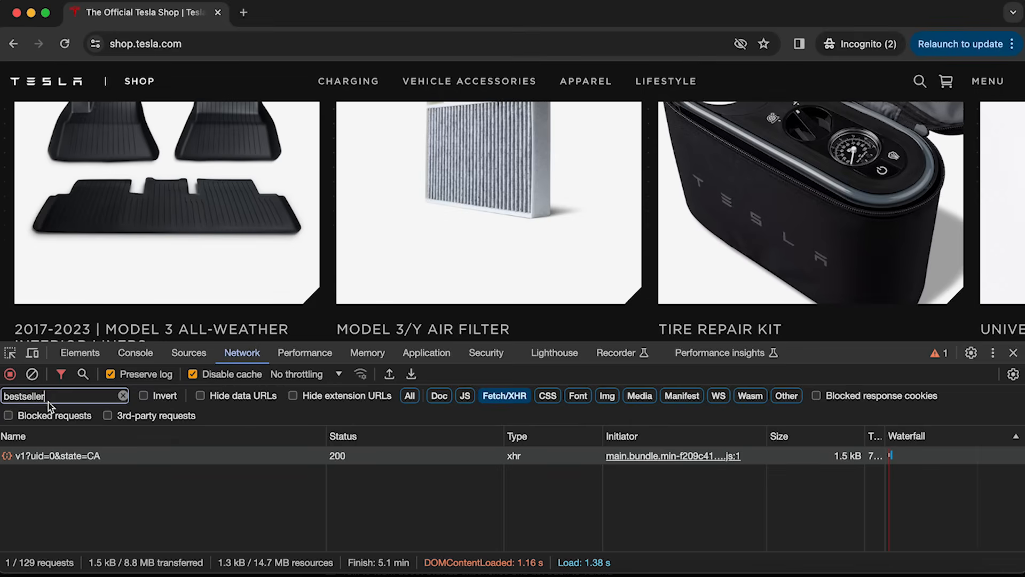
pyautogui.click(124, 396)
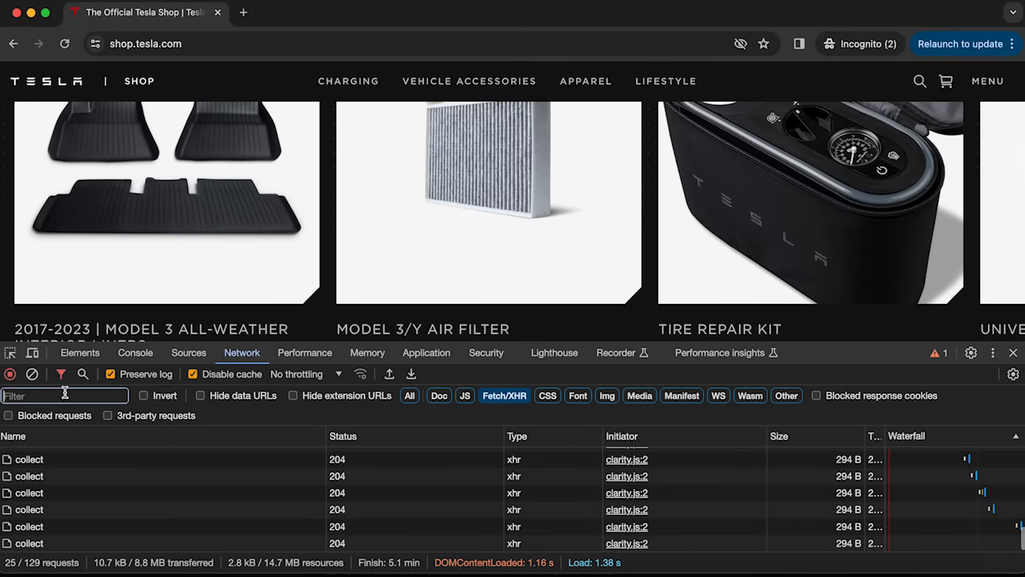
pyautogui.write('bestsellers')
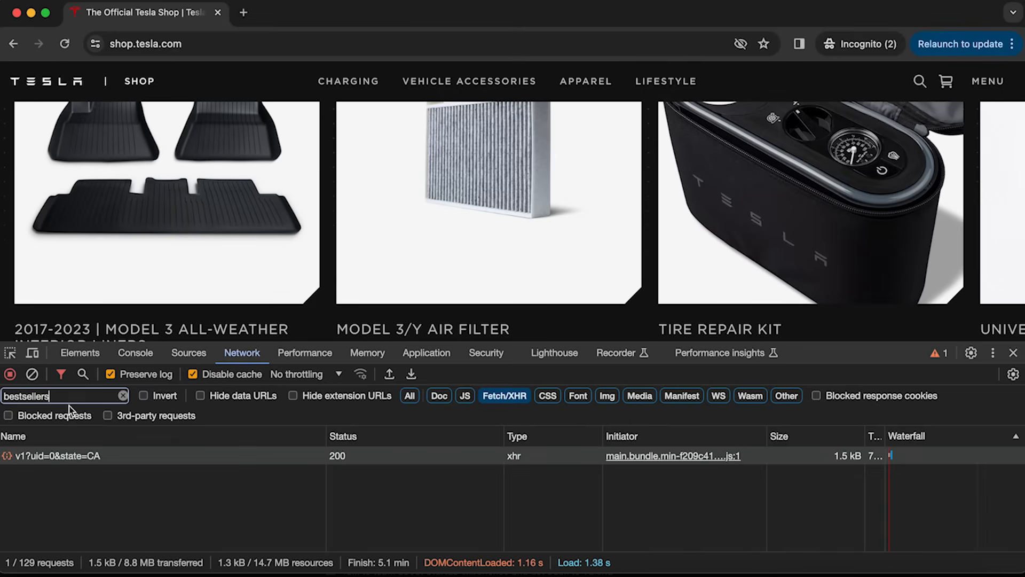
pyautogui.click(57, 455)
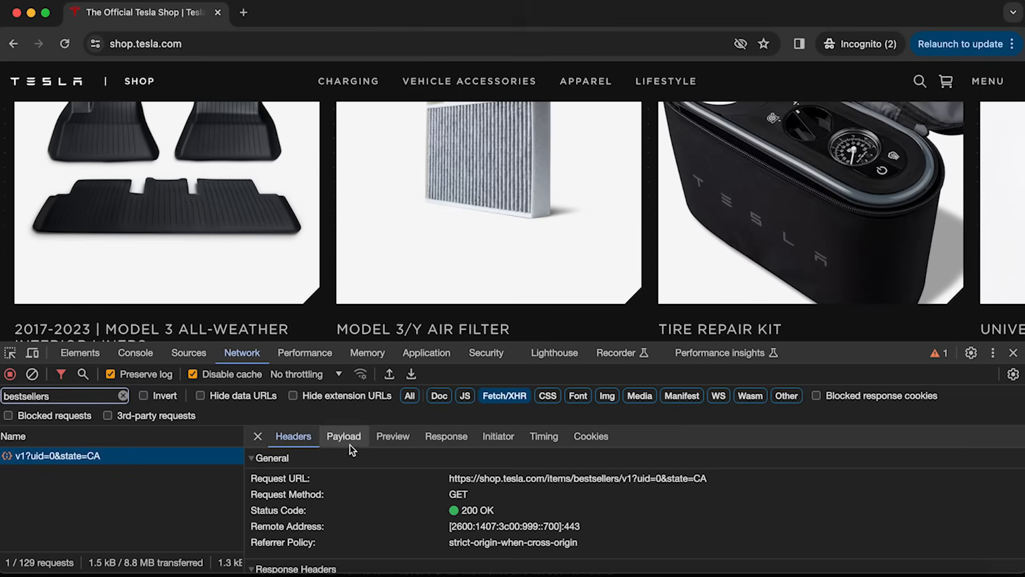
pyautogui.click(392, 437)
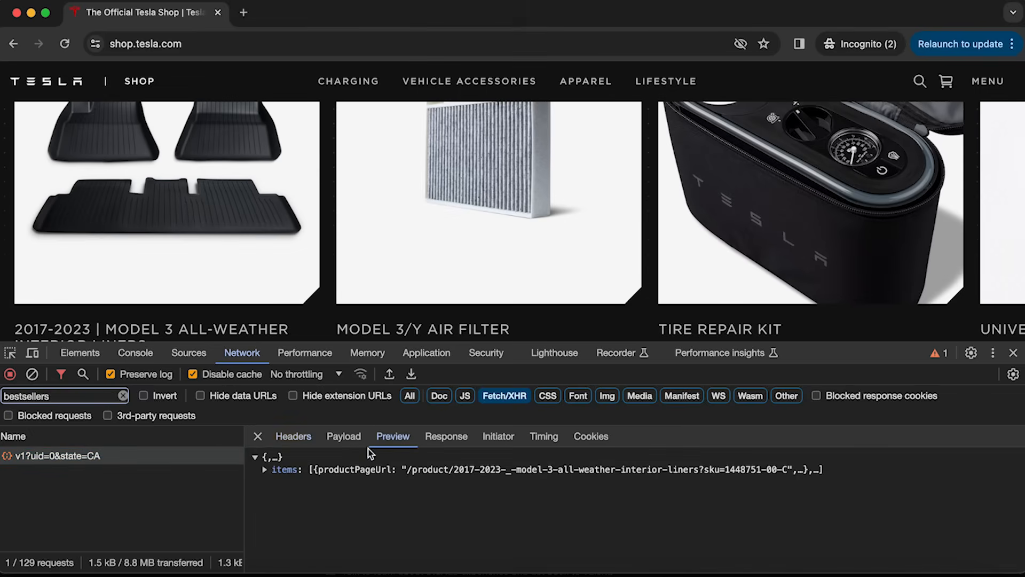
pyautogui.click(446, 436)
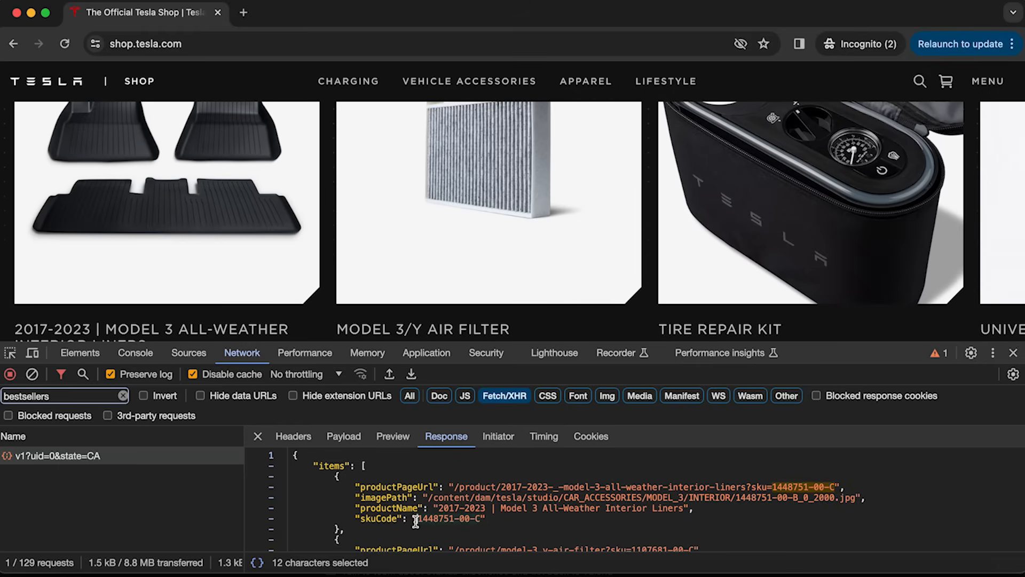
pyautogui.moveTo(469, 489)
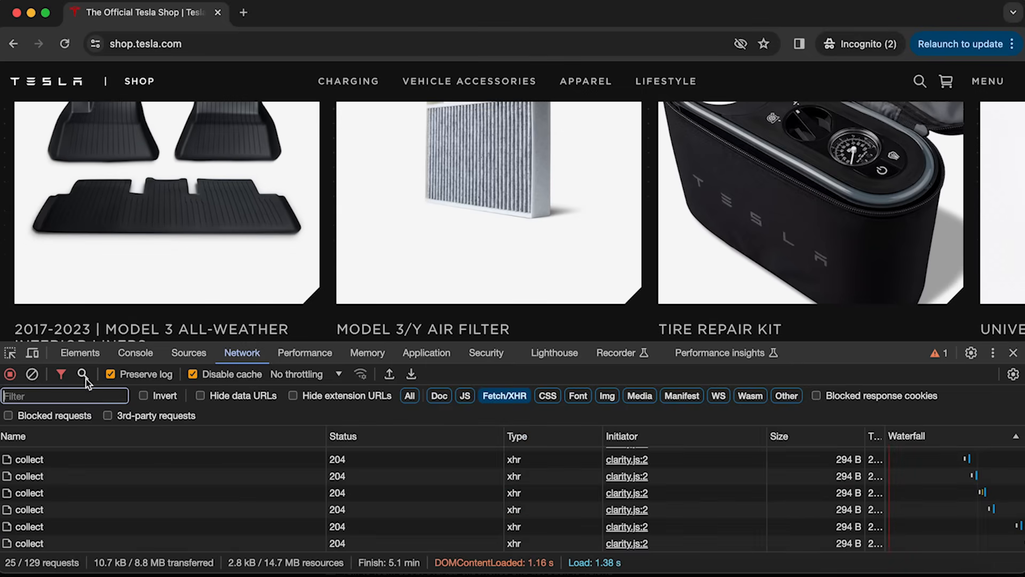
pyautogui.click(83, 374)
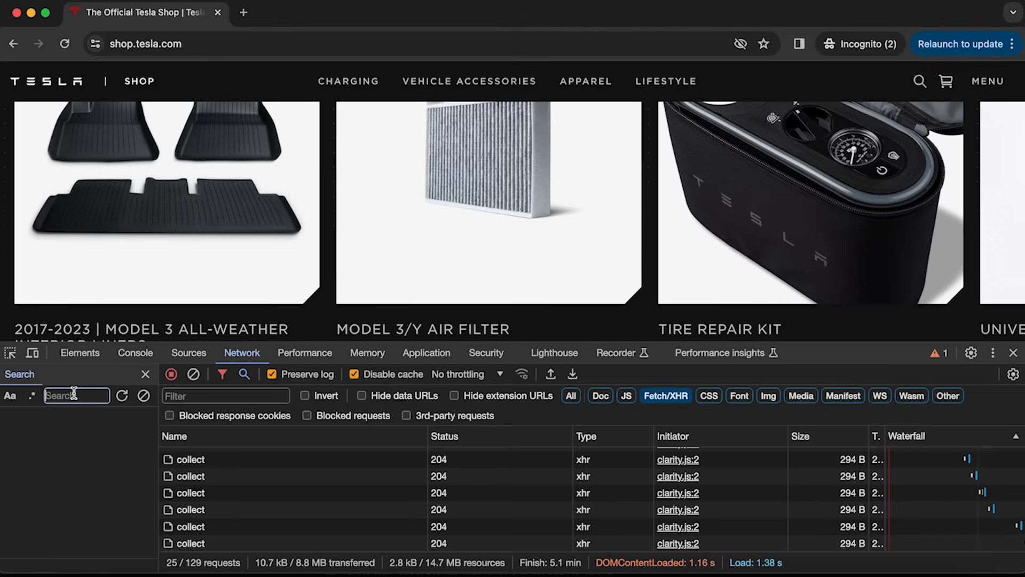
pyautogui.write('1448731-00-C')
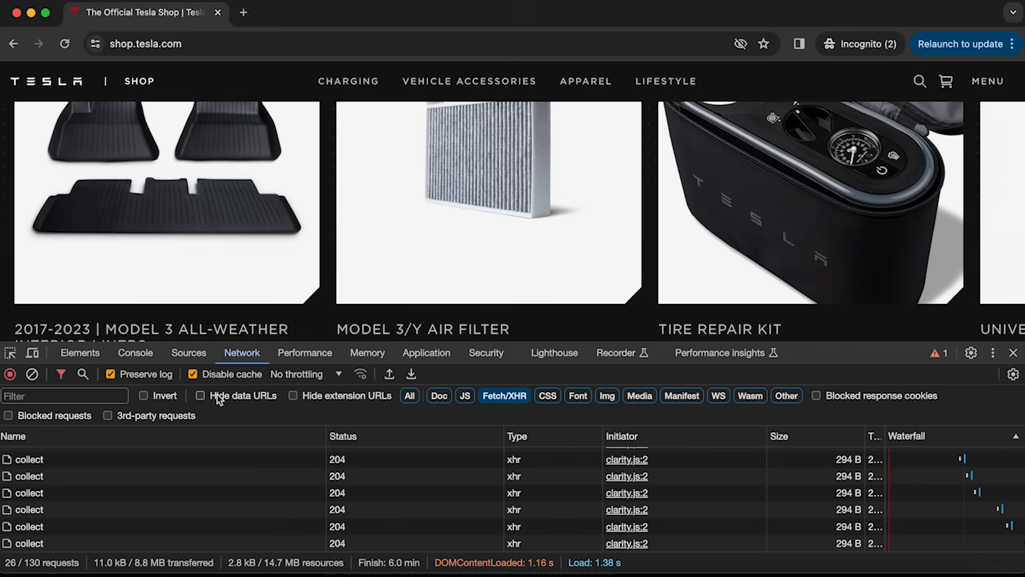
pyautogui.moveTo(140, 399)
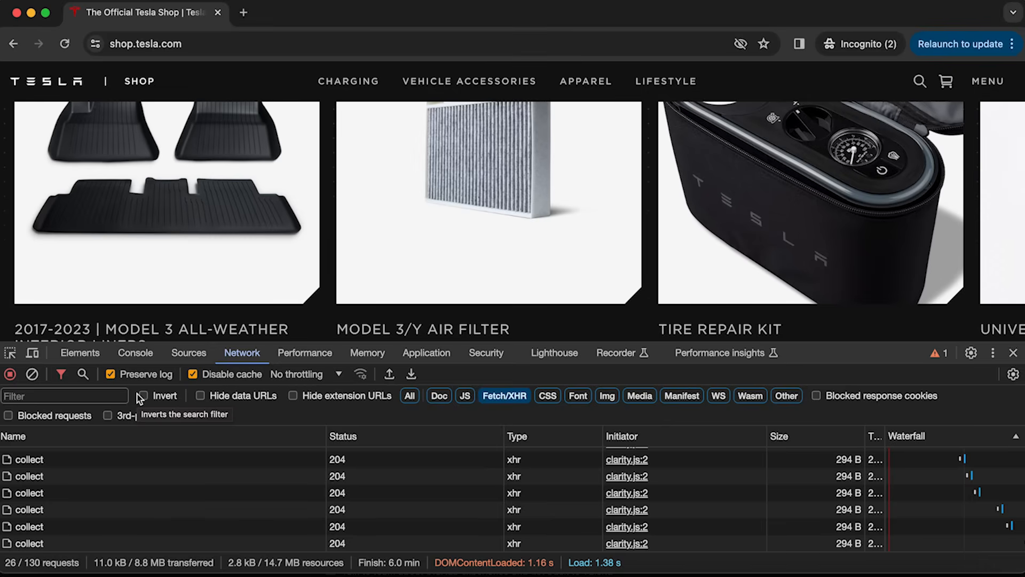
pyautogui.moveTo(327, 337)
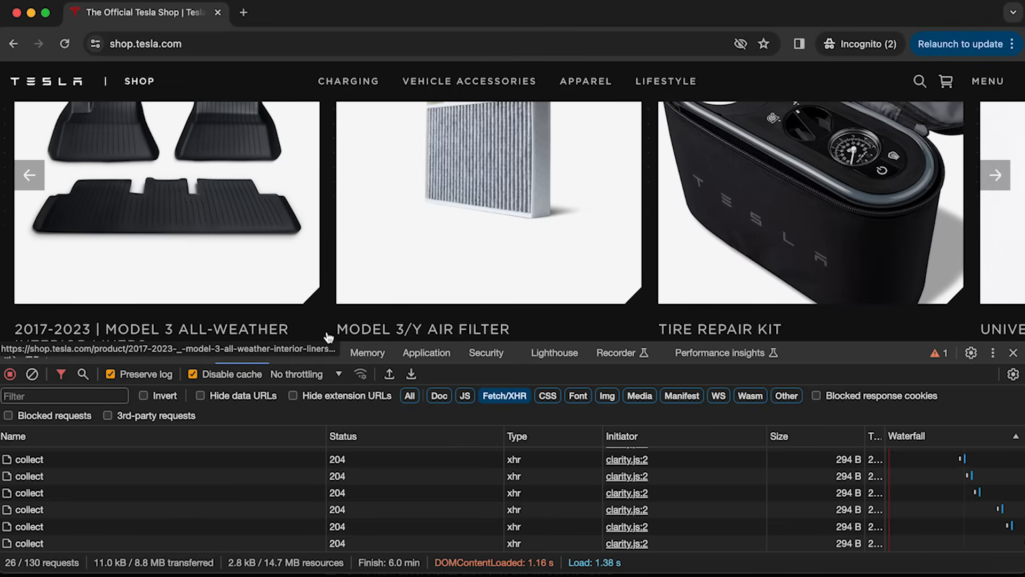